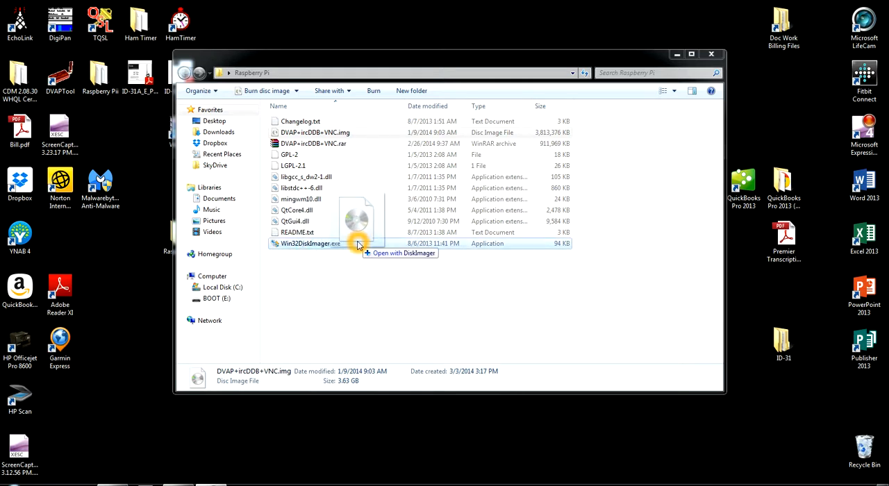
mouse_move(359, 243)
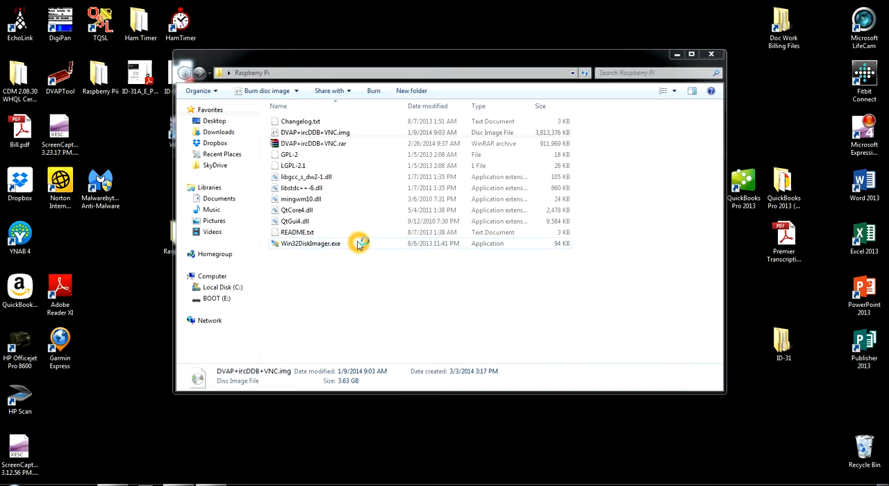
Launch Win32DiskImager with DVAP+ircDDB+VNC.img loaded and Device showing [E:\]
double_click(311, 243)
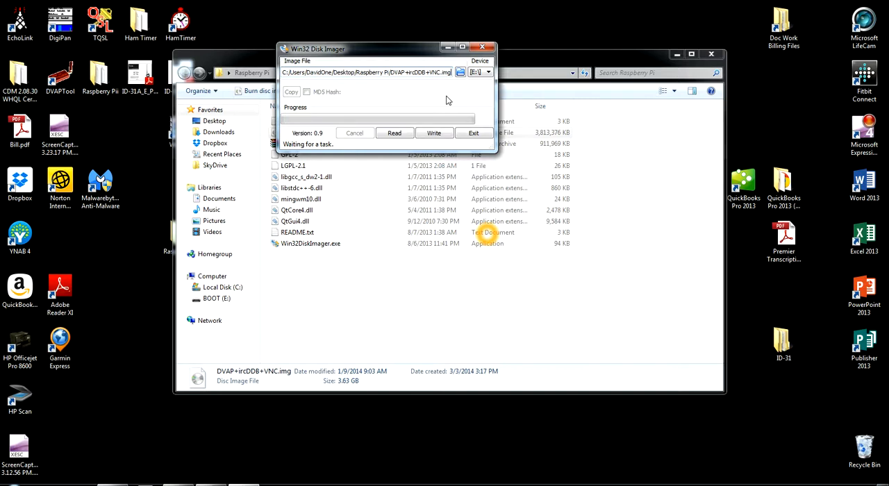
mouse_move(458, 102)
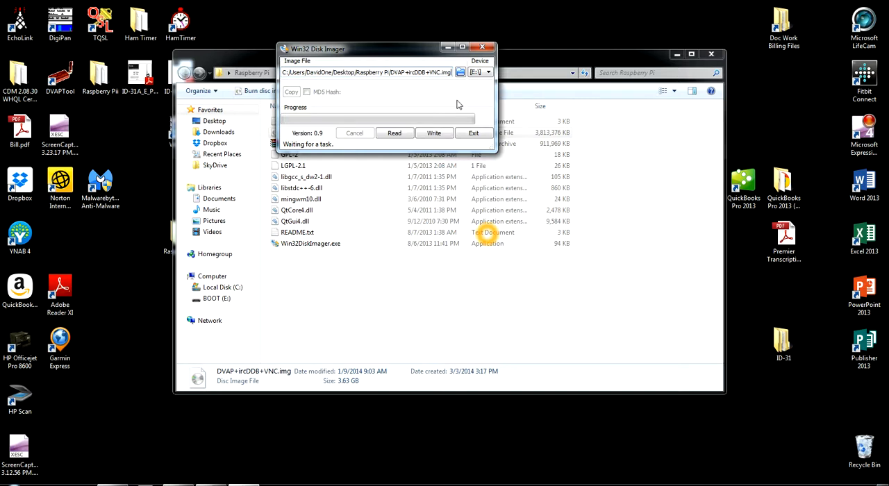
mouse_move(464, 94)
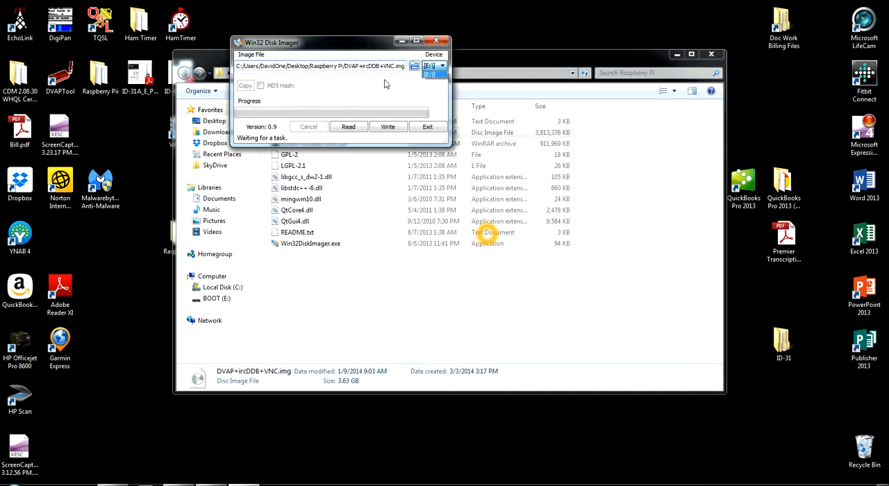
Write DVAP+ircDDB+VNC.img to the BOOT (E:) card, confirm overwrite, acknowledge Write Successful and exit
click(388, 126)
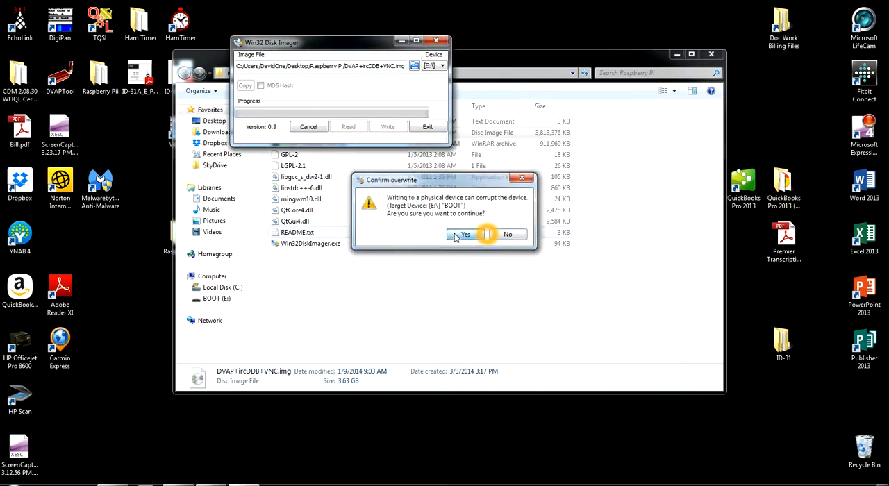
click(463, 233)
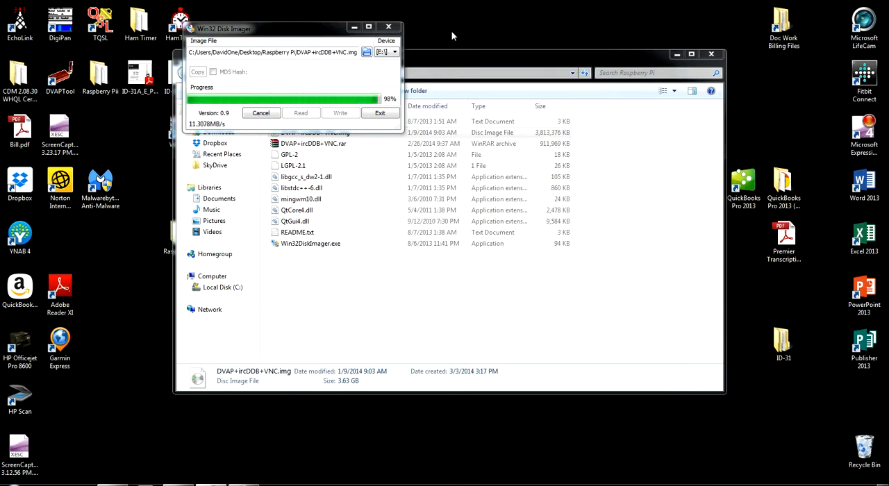
mouse_move(451, 34)
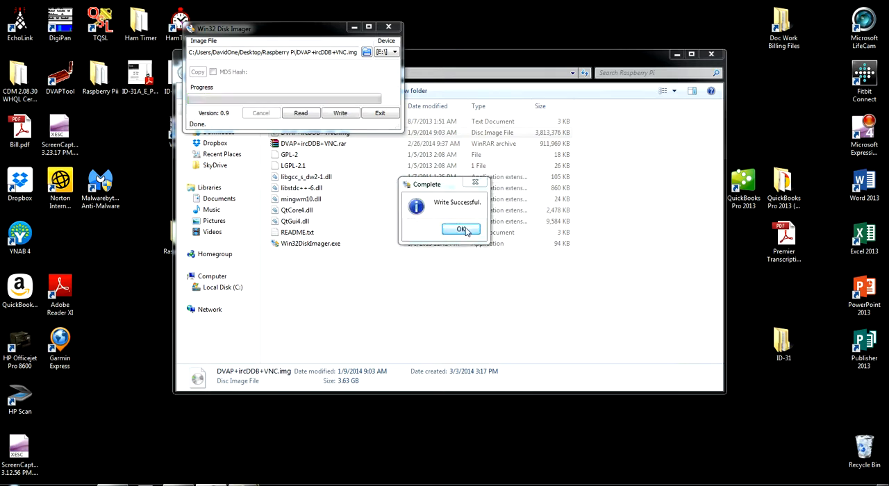
click(462, 230)
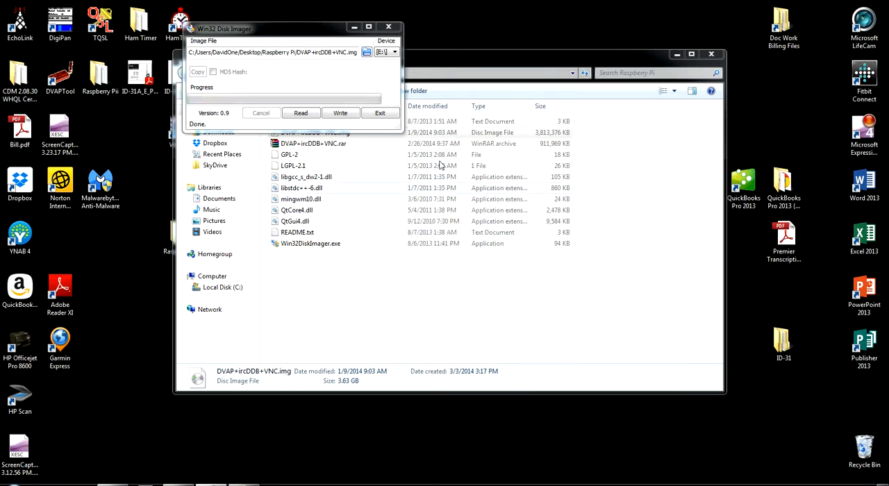
click(380, 112)
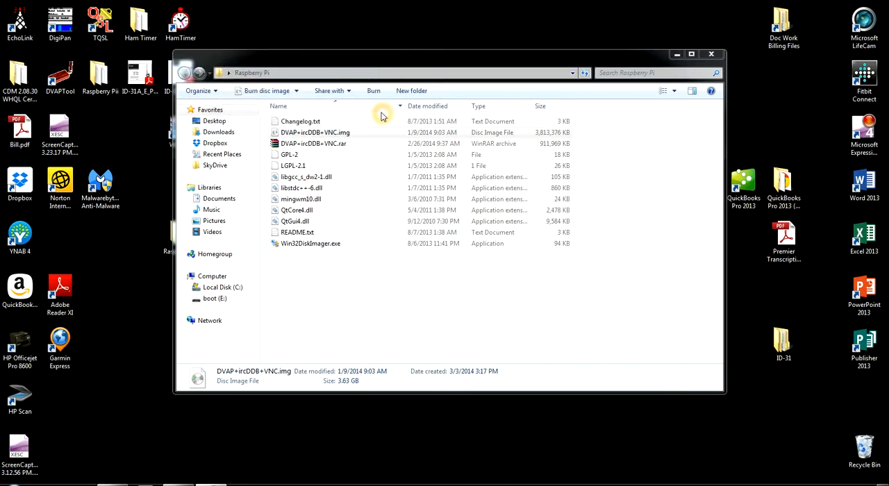
click(215, 297)
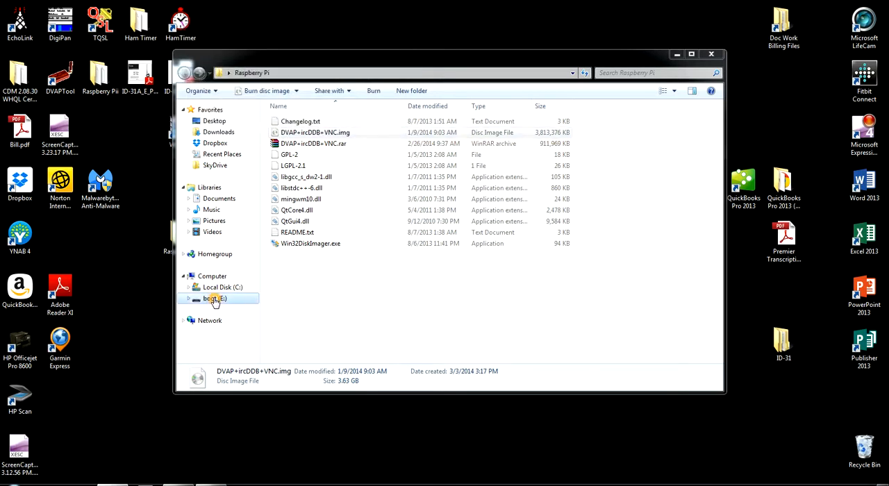
View the 13 Raspberry Pi boot files on boot (E:) and eject the card
click(209, 298)
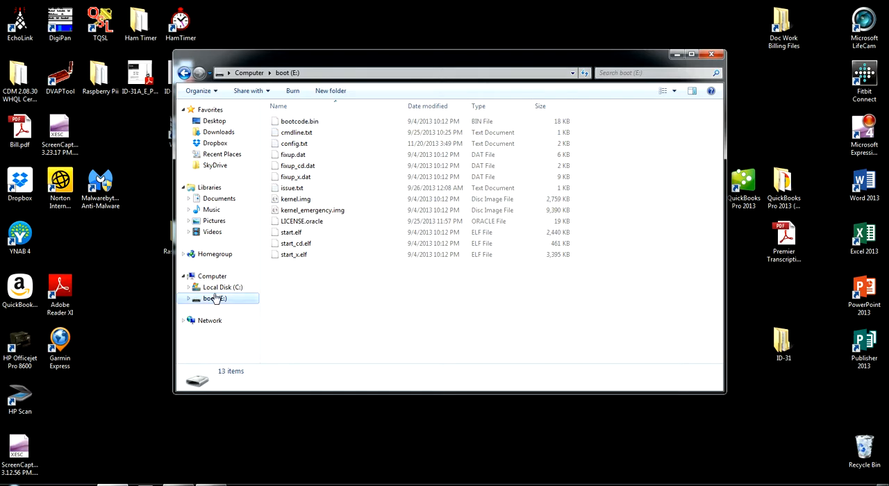
right_click(215, 297)
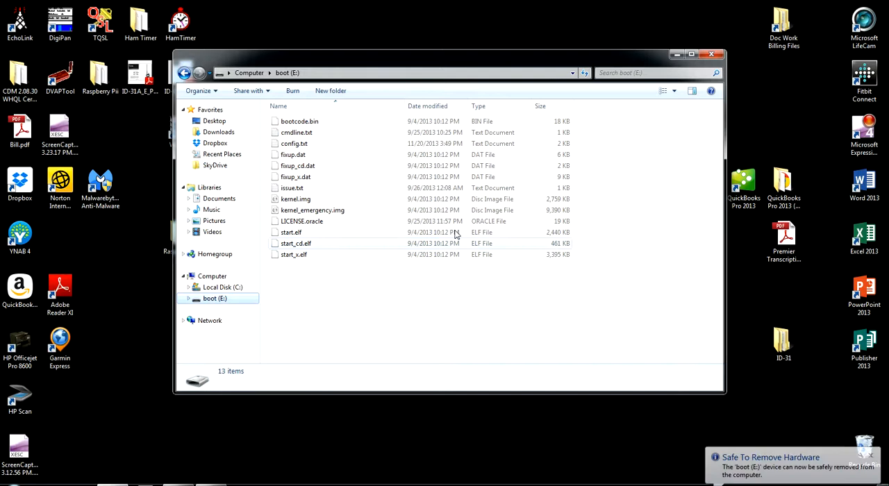
click(711, 54)
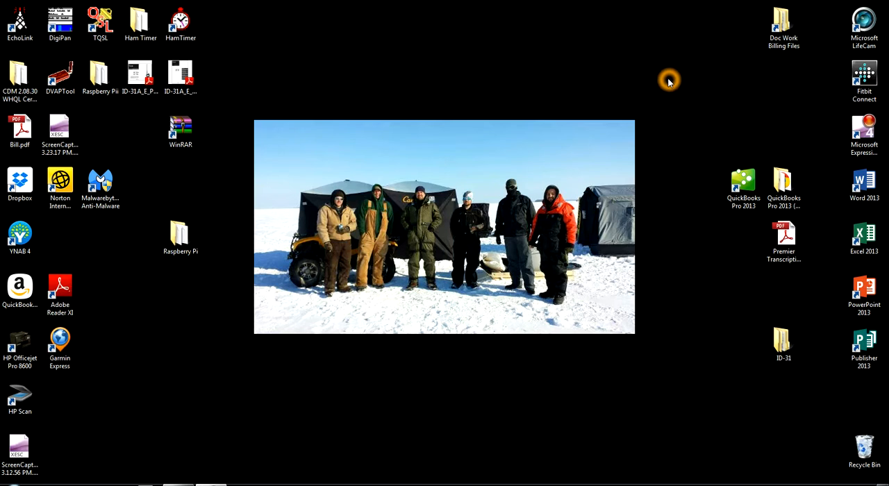
mouse_move(720, 336)
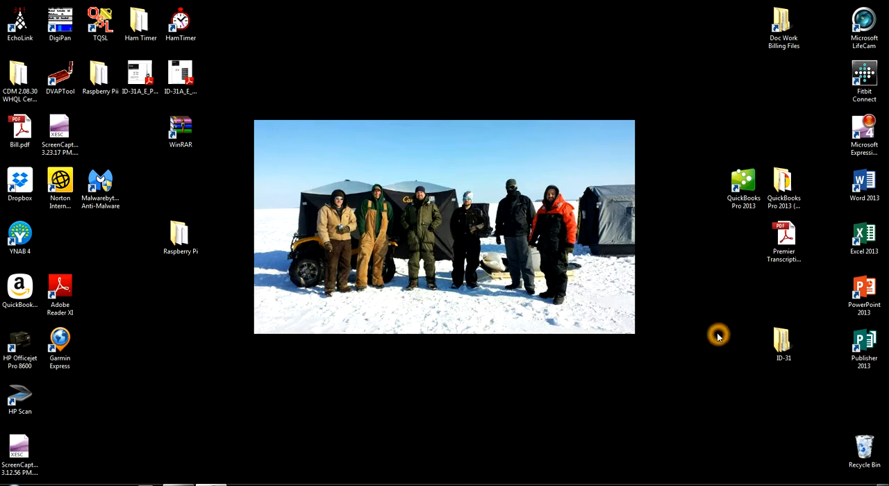